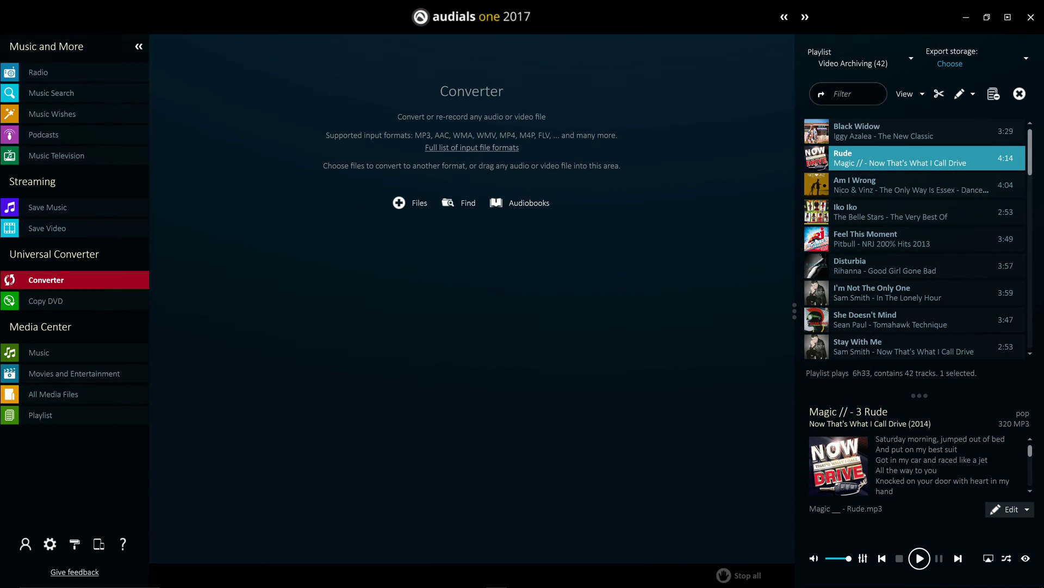
pyautogui.moveTo(671, 145)
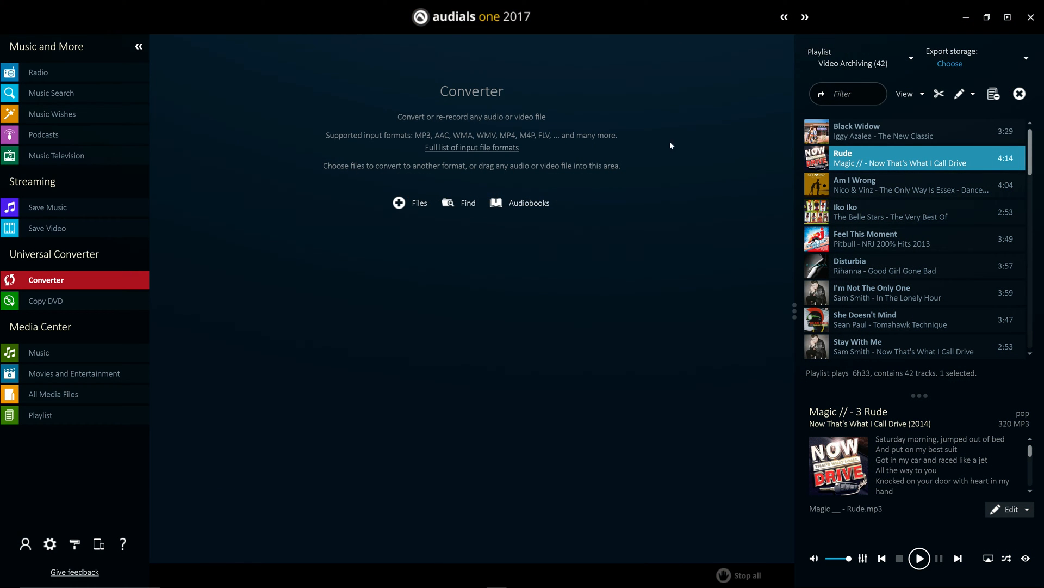
# Add all 59 video files from the folder to the conversion queue via Files > Add files.
pyautogui.click(410, 202)
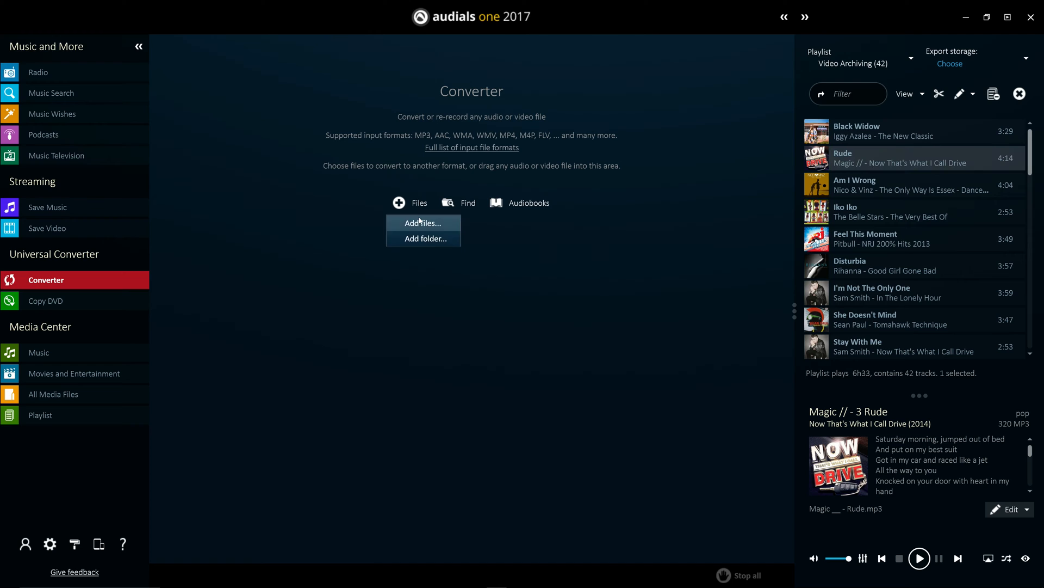
pyautogui.click(422, 222)
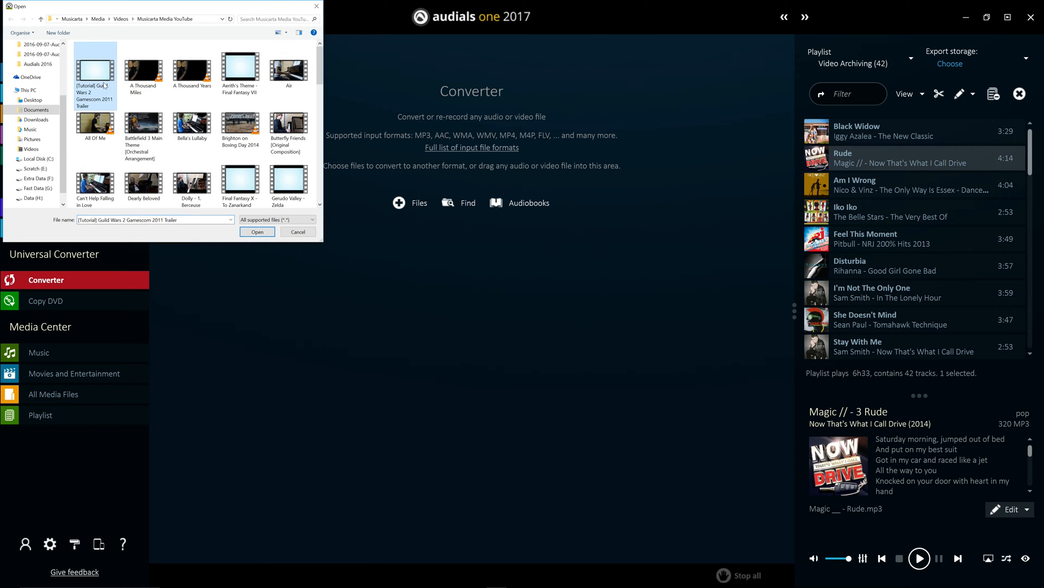
pyautogui.click(256, 231)
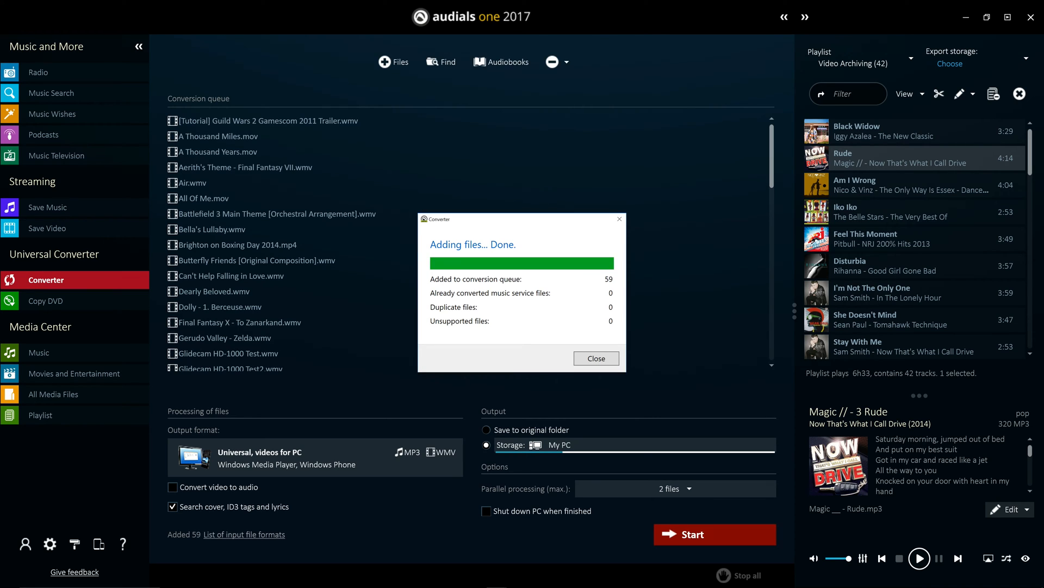
# Dismiss the summary and set video output to WMV7 Highest quality in the Universal PC profile.
pyautogui.click(315, 457)
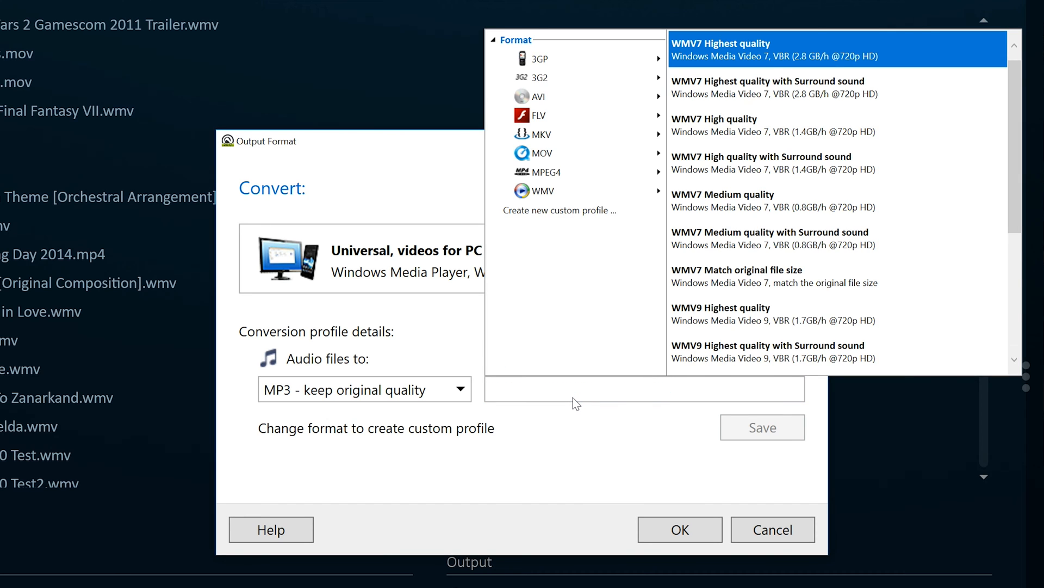
pyautogui.click(459, 389)
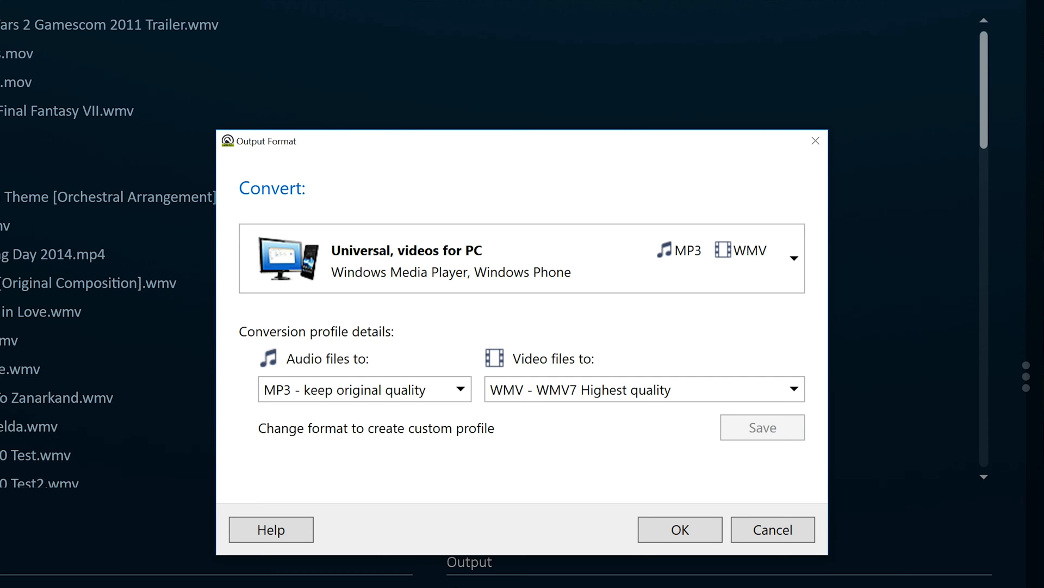
# Confirm the Universal PC (MP3/WMV) output format and start converting the 59 queued files.
pyautogui.click(793, 257)
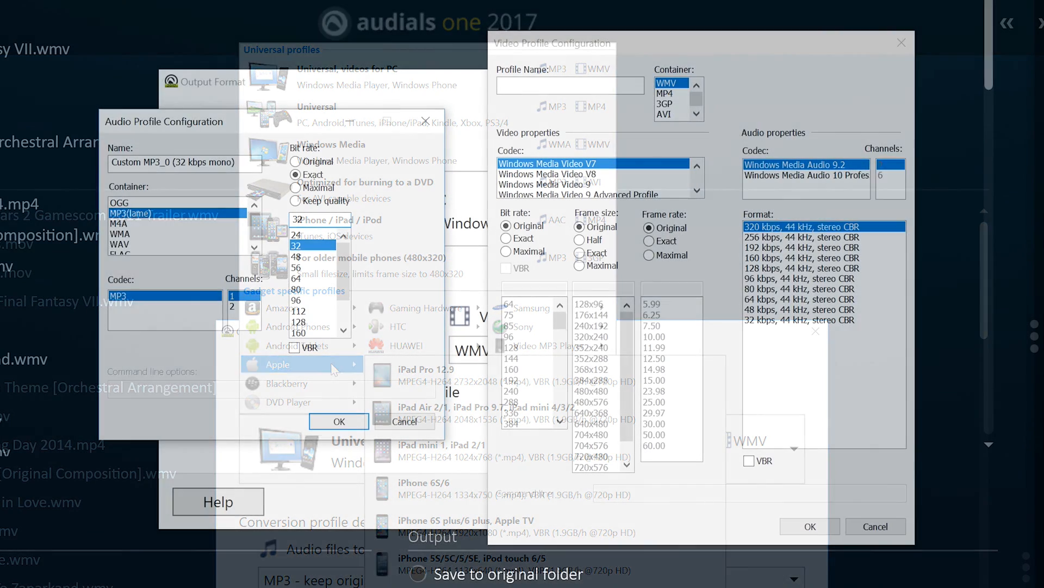
pyautogui.click(339, 421)
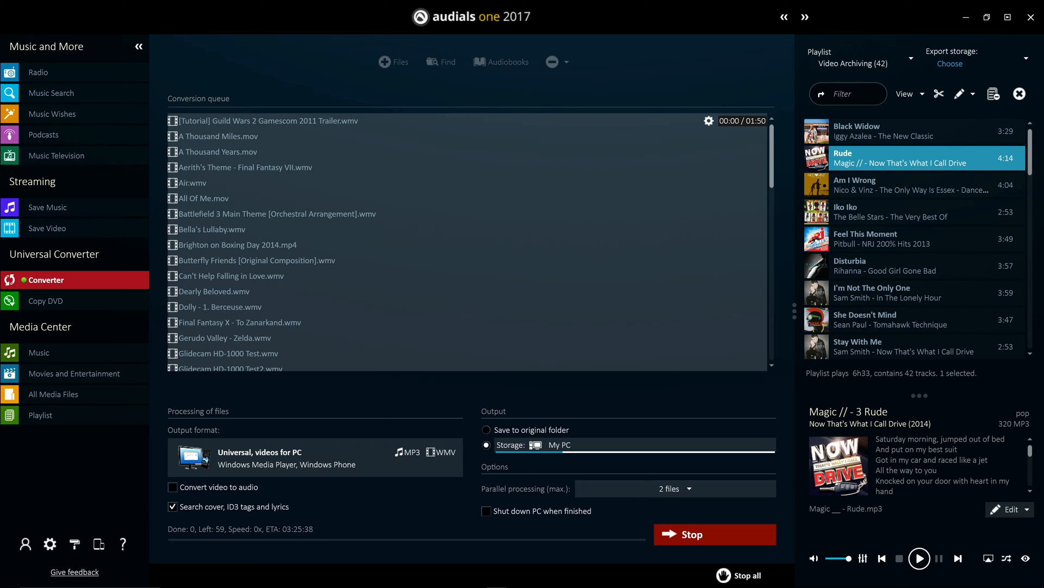
pyautogui.moveTo(487, 511)
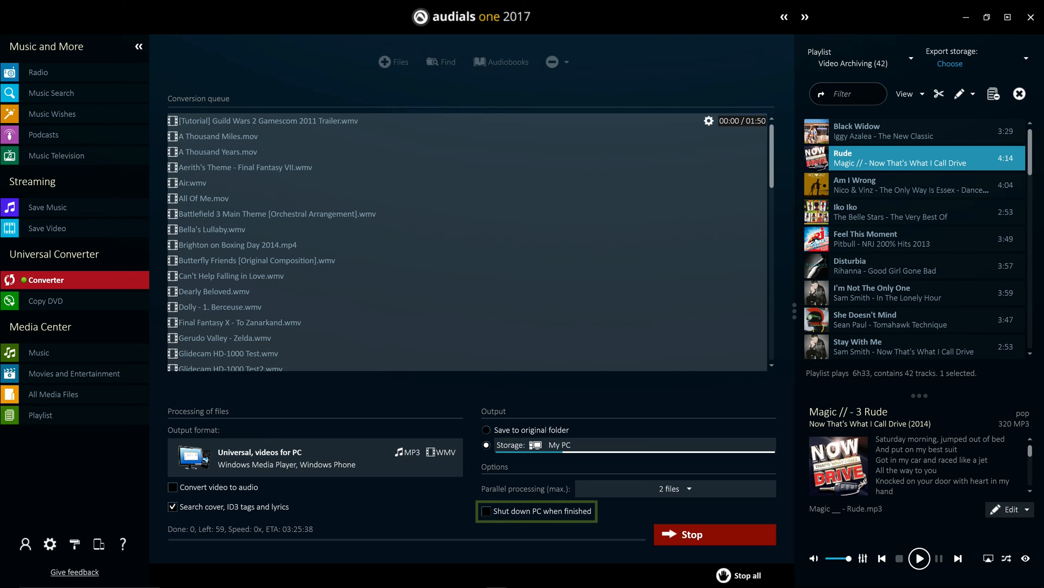